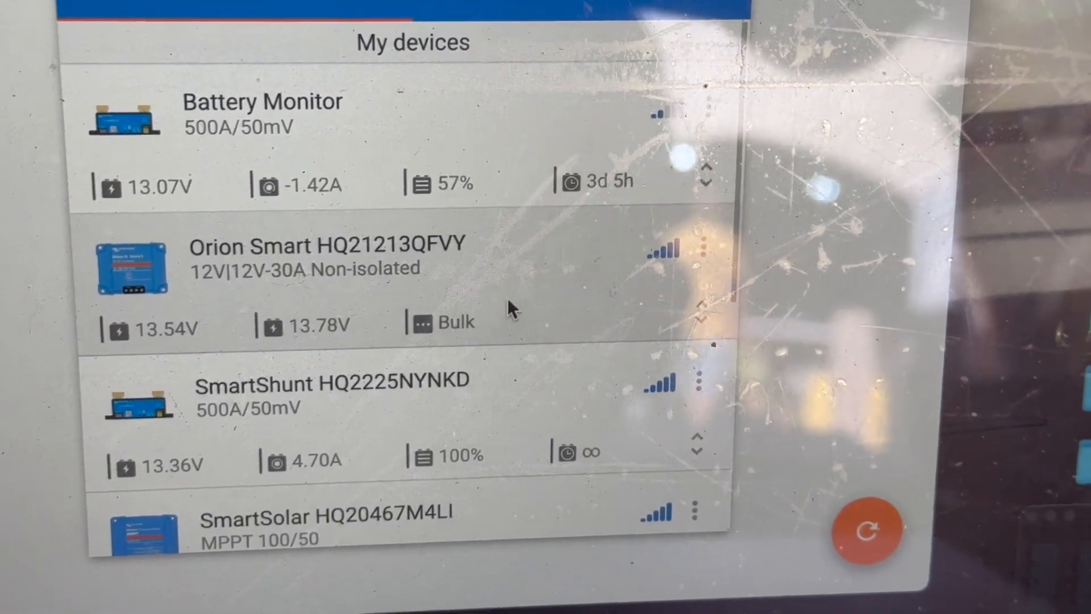
scroll("down", 3)
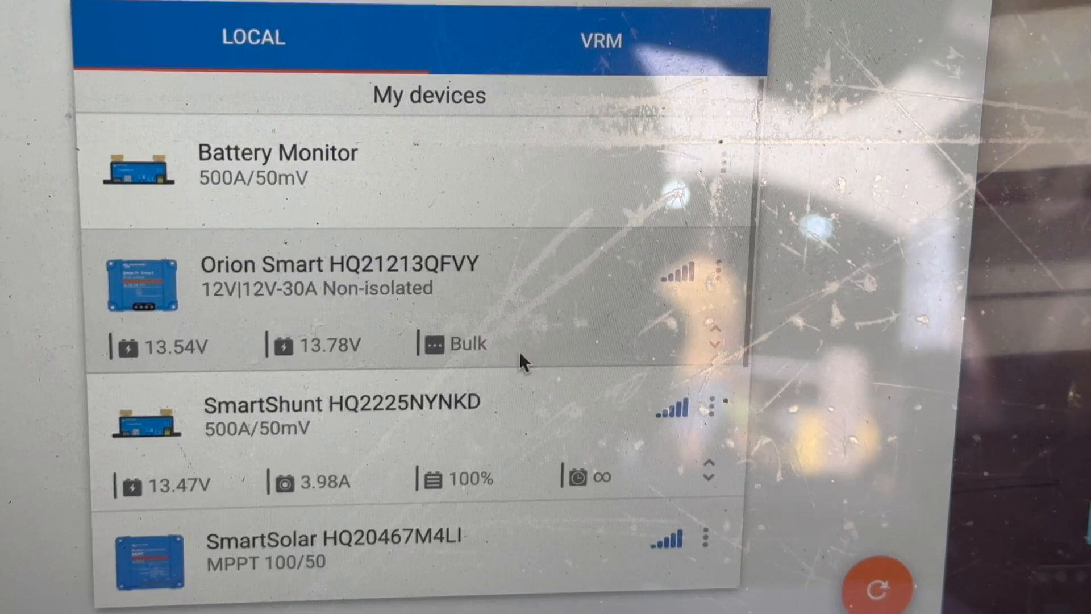